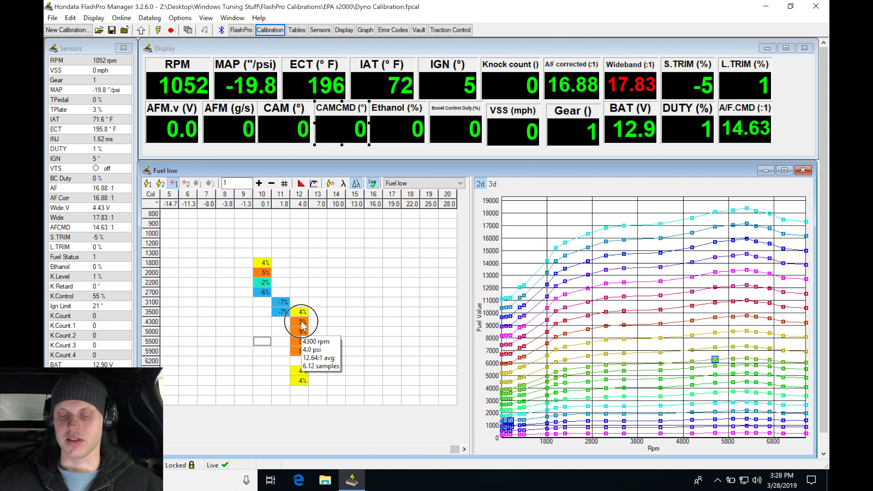
Show the dyno datalog graph in Fuel Tuning view and read values about 23.6 seconds in.
left_click_drag(301, 322, 445, 351)
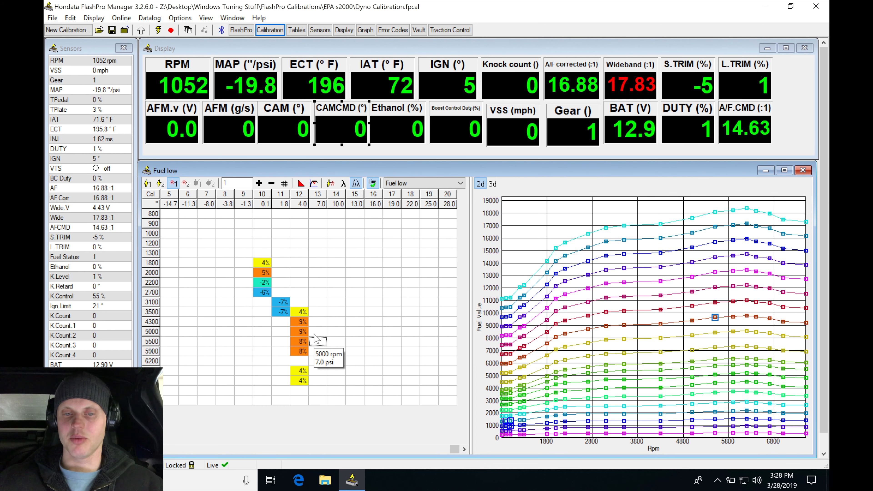
mouse_move(365, 30)
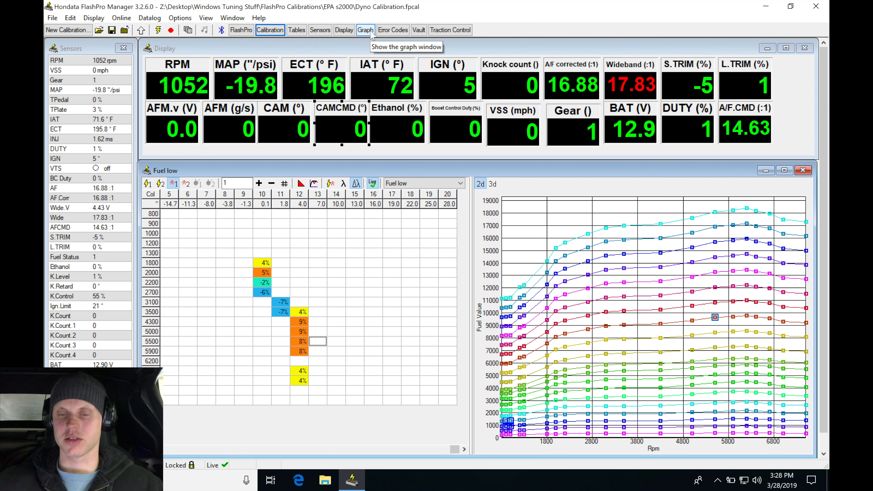
left_click(365, 29)
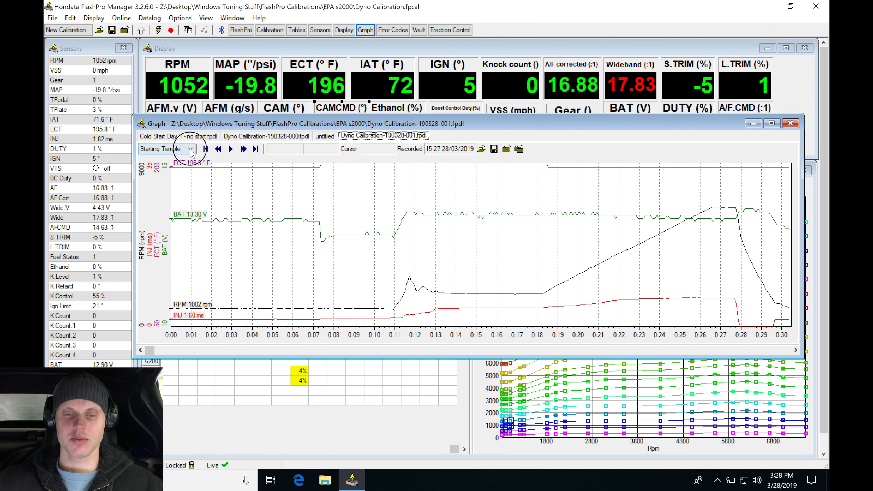
left_click(164, 149)
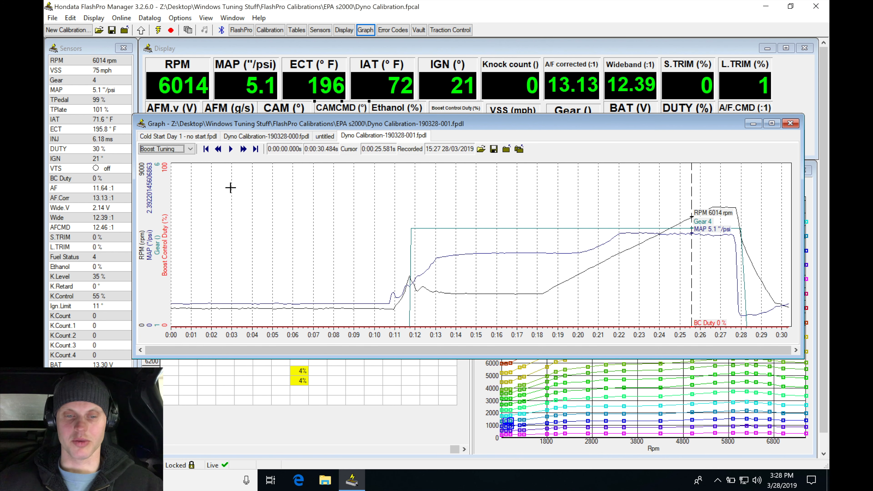
left_click(164, 149)
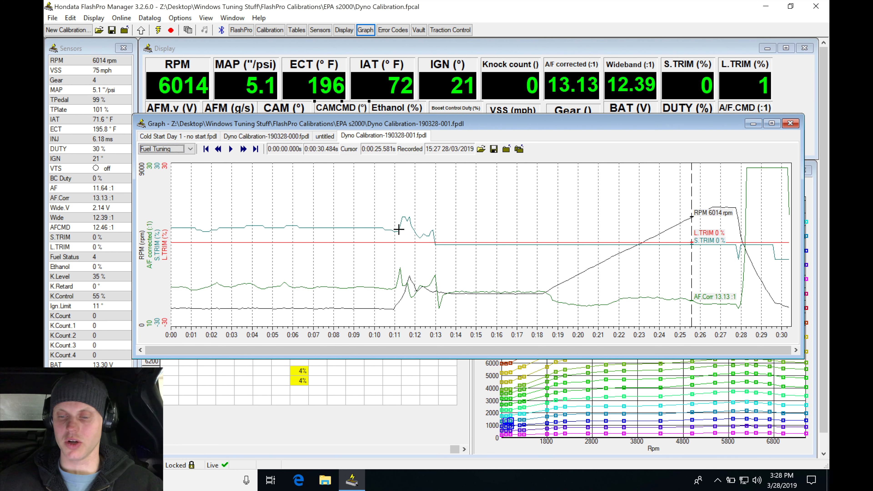
left_click(651, 269)
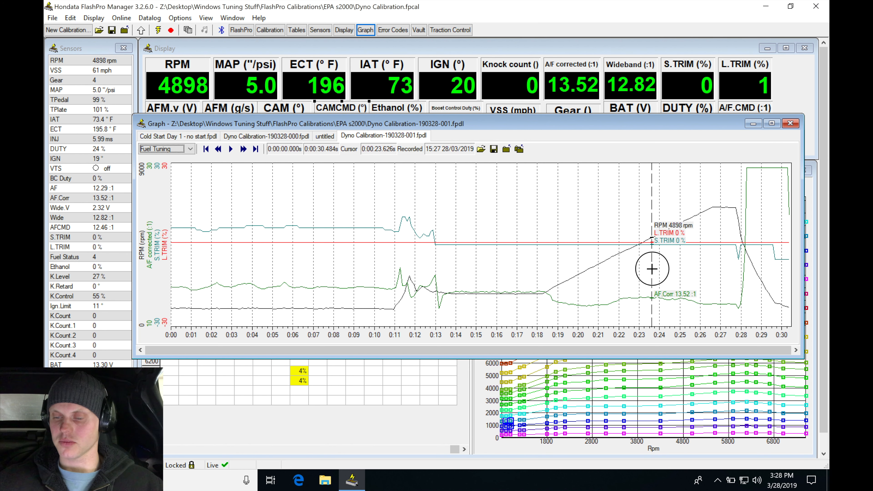